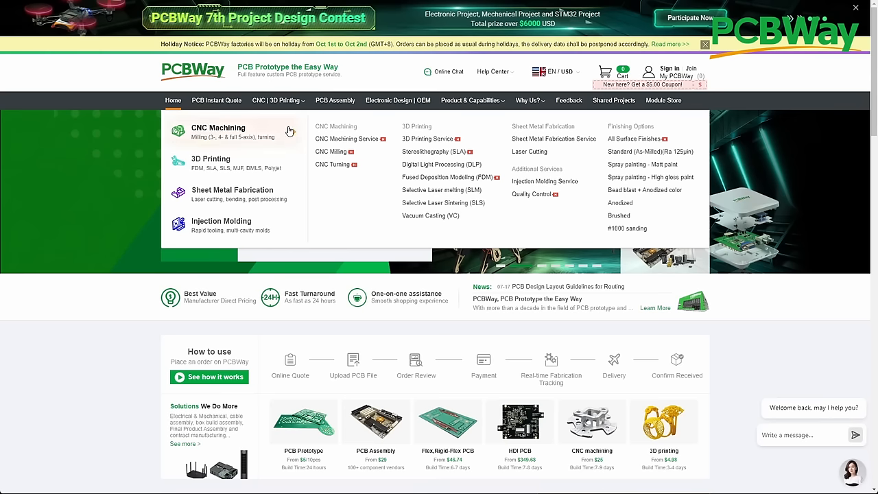
{"action": "mouse_move", "coordinate": [233, 164]}
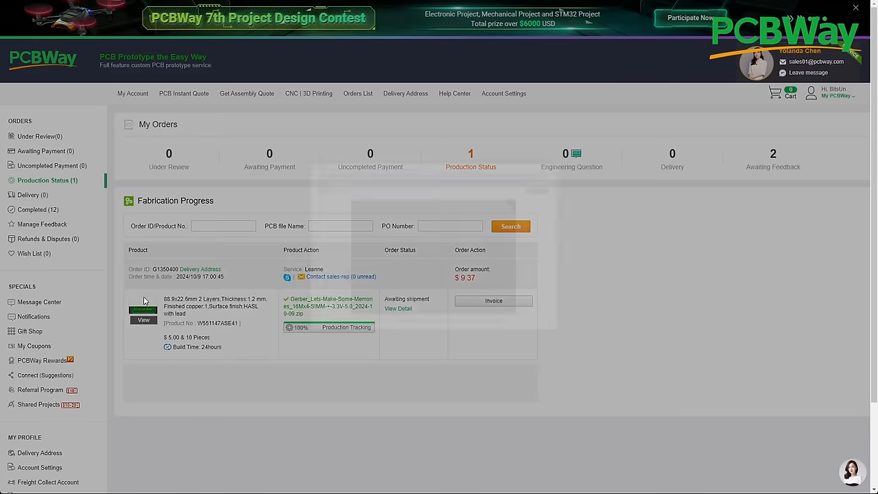
- View the PCBWay My Orders status, then move on to the 7th Project Design Contest page
{"action": "left_click", "coordinate": [144, 319]}
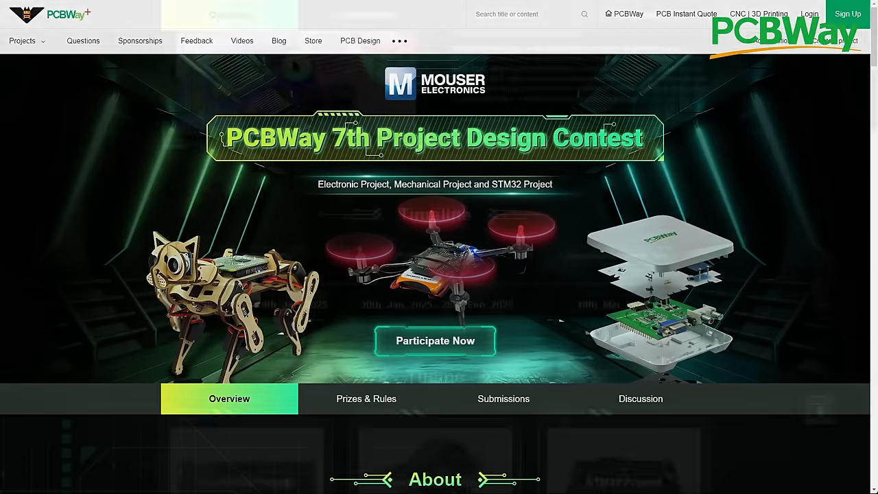
{"action": "scroll", "scroll_direction": "down", "scroll_amount": 3}
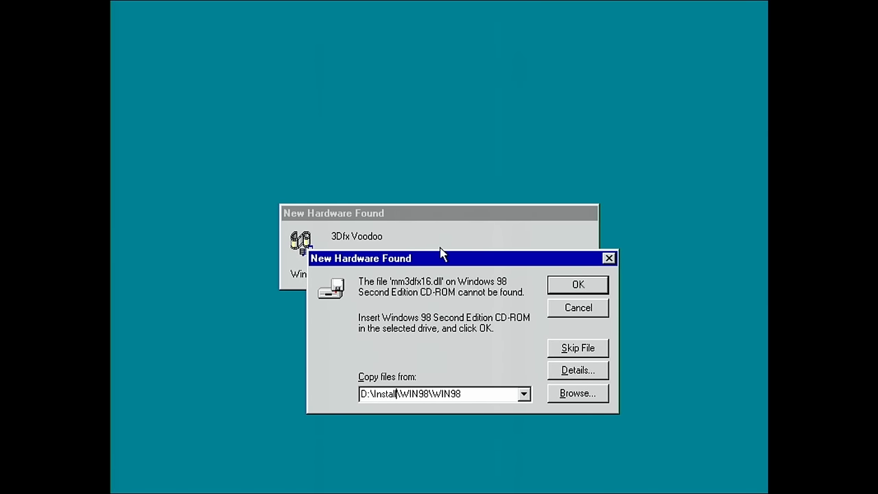
- Skip the missing mm3dfx16.dll file request in the 3Dfx Voodoo New Hardware Found prompt
{"action": "left_click", "coordinate": [577, 284]}
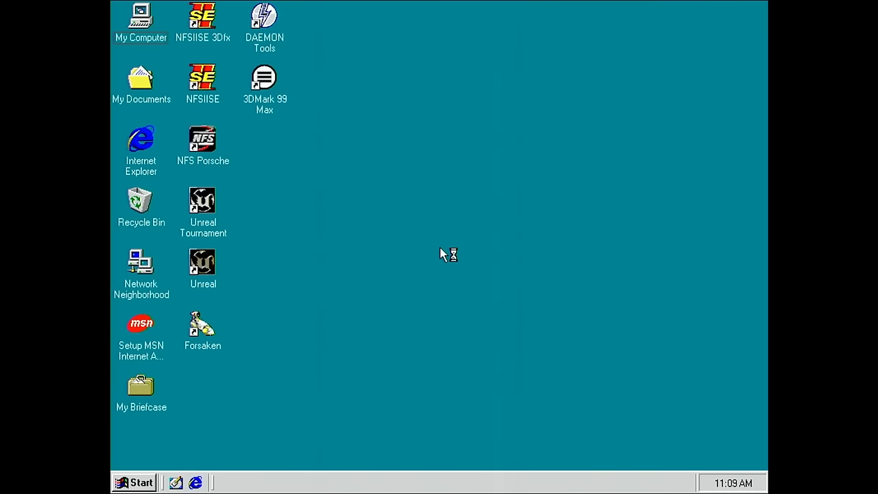
- Leave the desktop for a DOS prompt in C:\MOJO with the mojo command ready
{"action": "left_click", "coordinate": [135, 482]}
{"action": "type", "text": "mojo"}
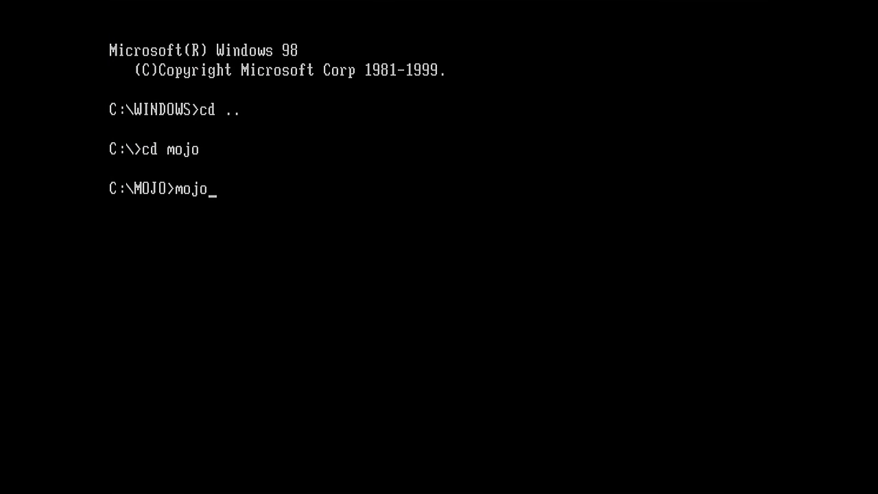
- Run the Mojo Voodoo diagnostics, then list the root of drive C
{"action": "key", "text": "enter"}
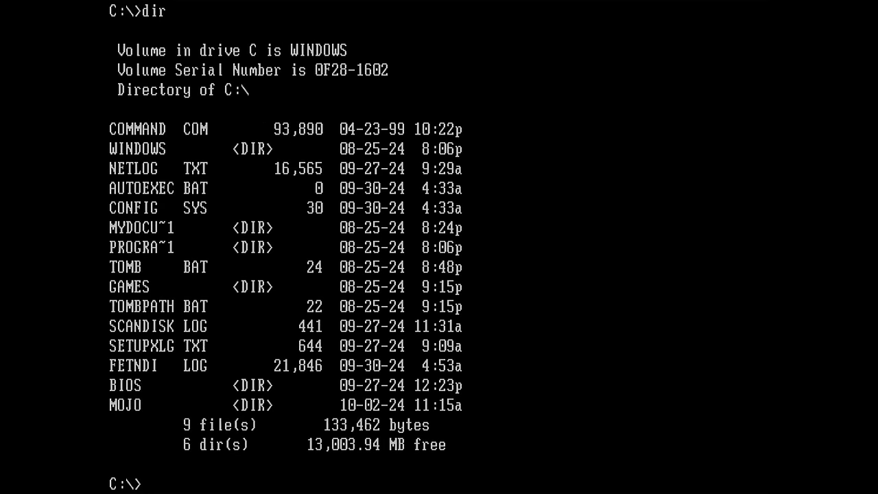
- Launch Tomb Raider via tomb and choose option 2, the 3Dfx (Voodoo 1) version
{"action": "type", "text": "tomb"}
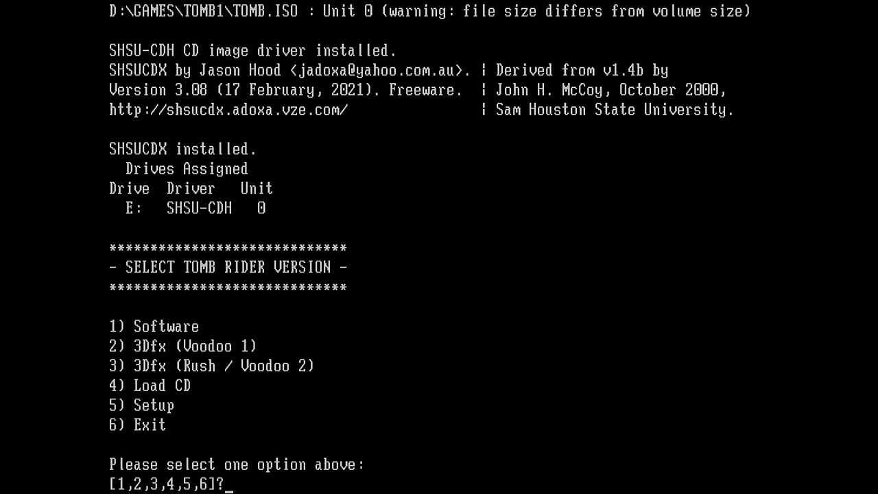
{"action": "type", "text": "2"}
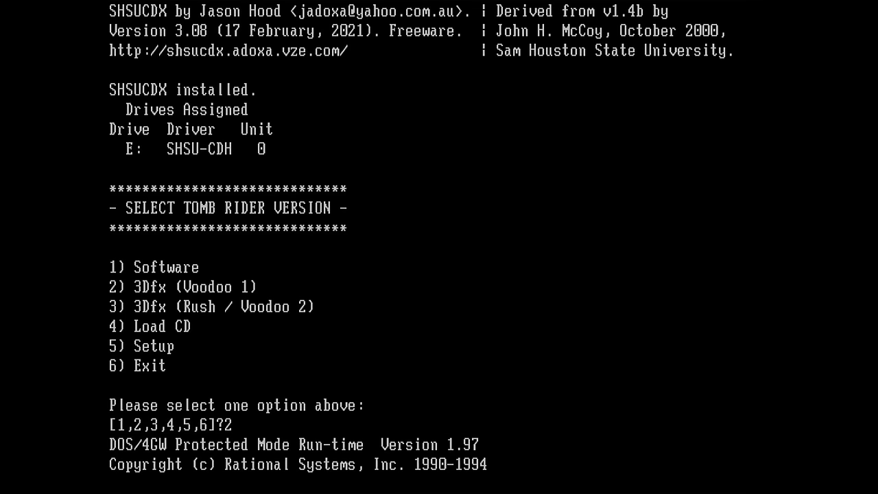